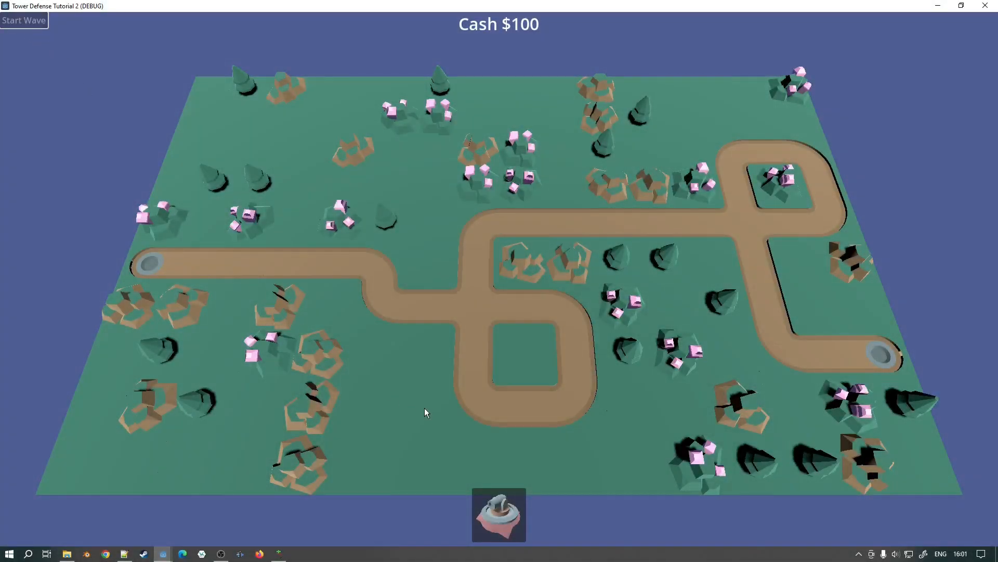
Place turrets beside the path, spending cash from $100 down to $40.
{"action": "left_click", "coordinate": [424, 264]}
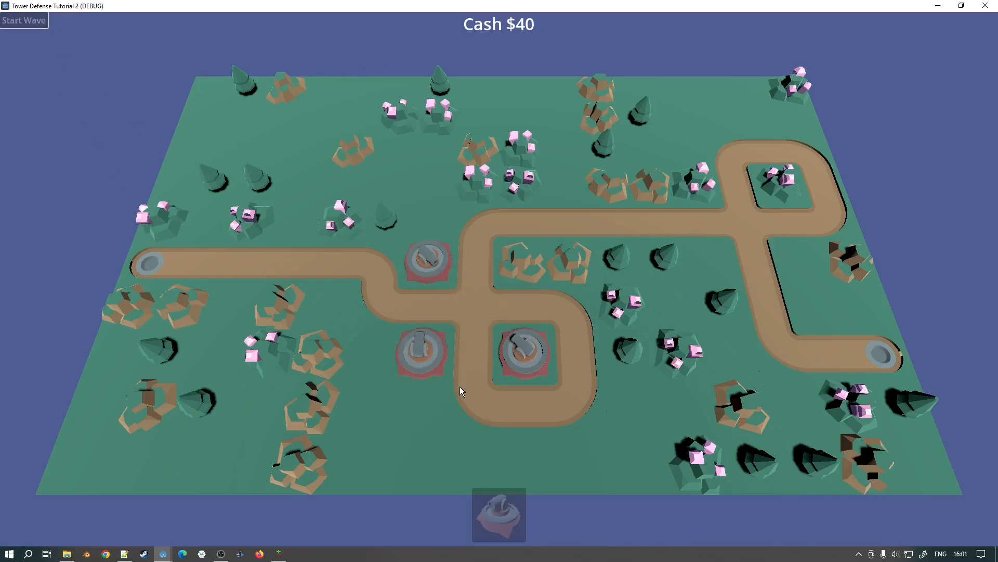
{"action": "mouse_move", "coordinate": [448, 219]}
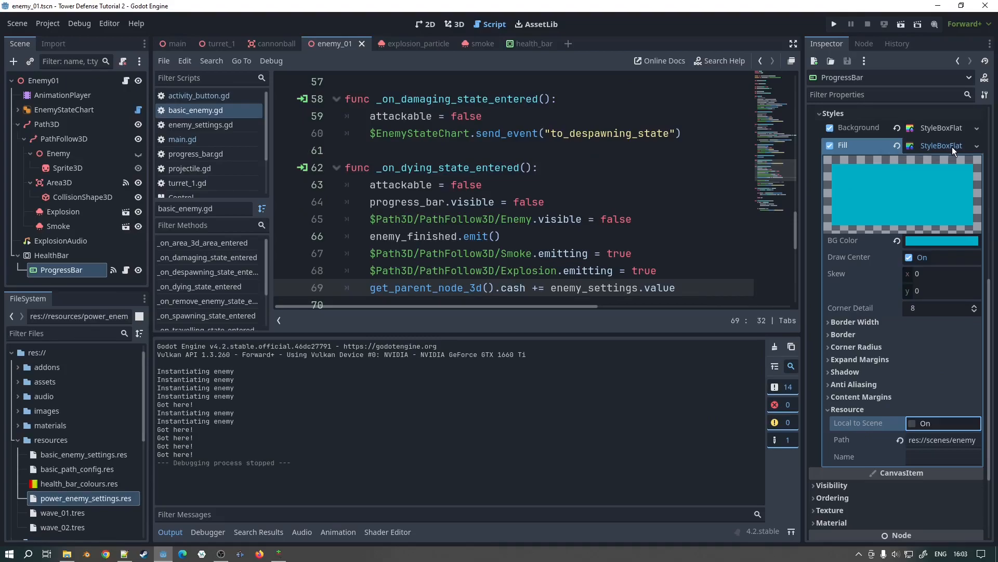
Select the enemy scene's health bar to configure its fill style resource.
{"action": "left_click", "coordinate": [61, 271]}
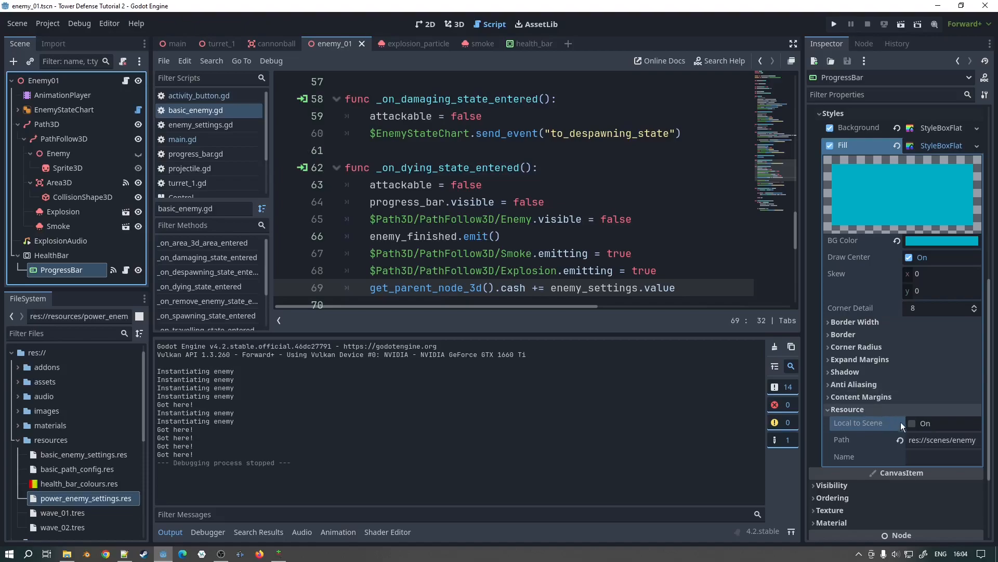
Mark the ProgressBar Fill StyleBoxFlat resource as Local to Scene.
{"action": "left_click", "coordinate": [912, 424]}
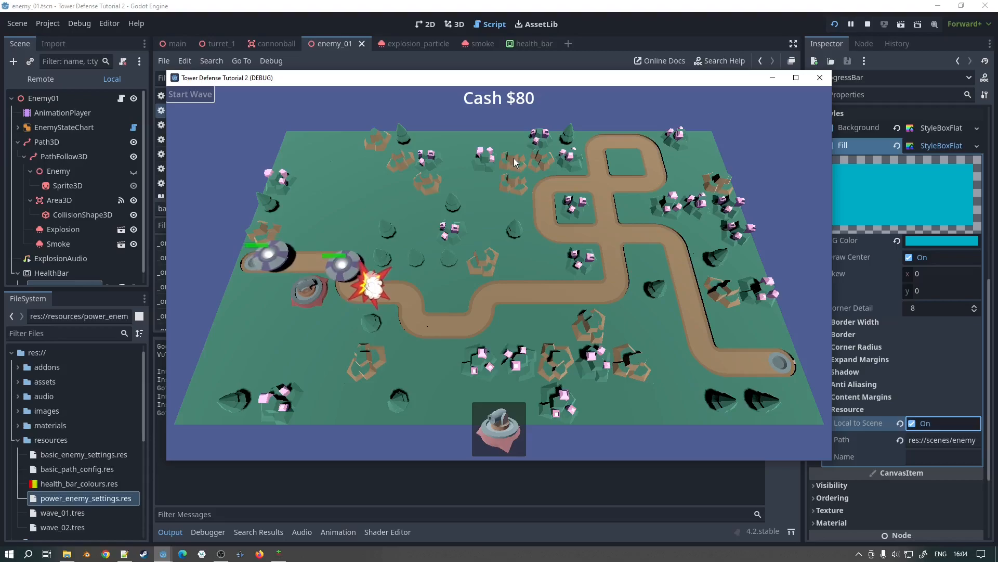
{"action": "mouse_move", "coordinate": [505, 410]}
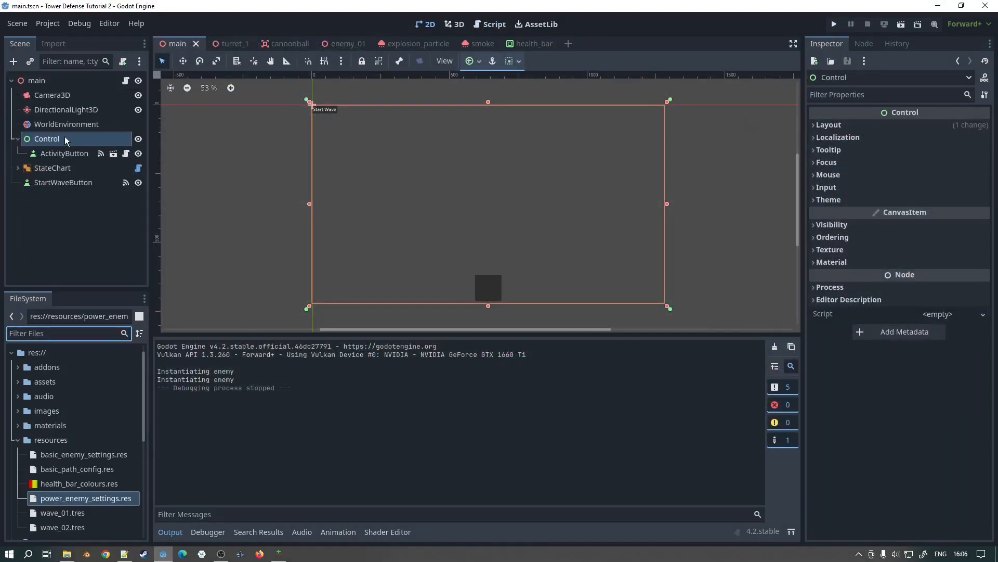
{"action": "mouse_move", "coordinate": [245, 143]}
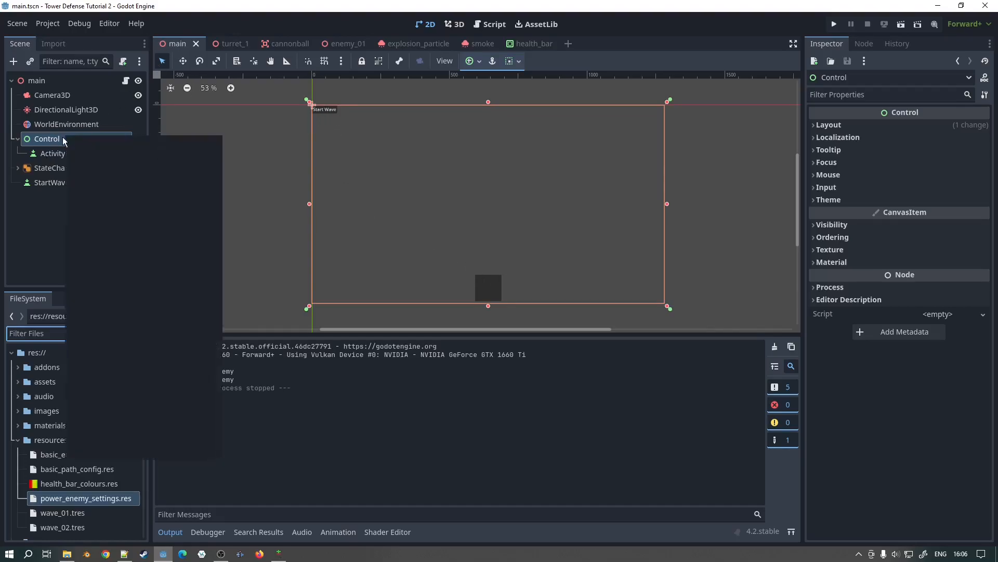
Show the context menu for the main scene's Control node.
{"action": "right_click", "coordinate": [46, 139]}
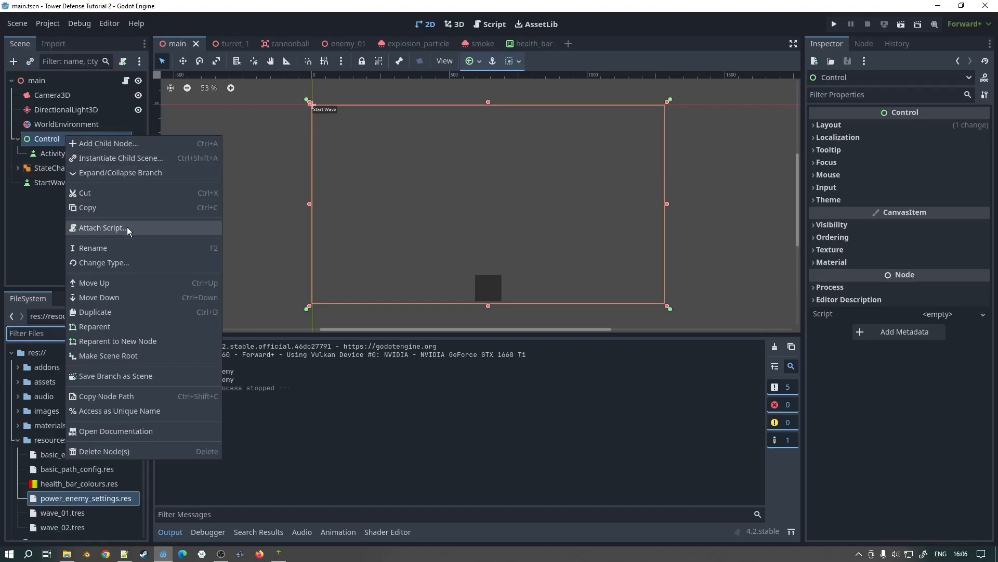